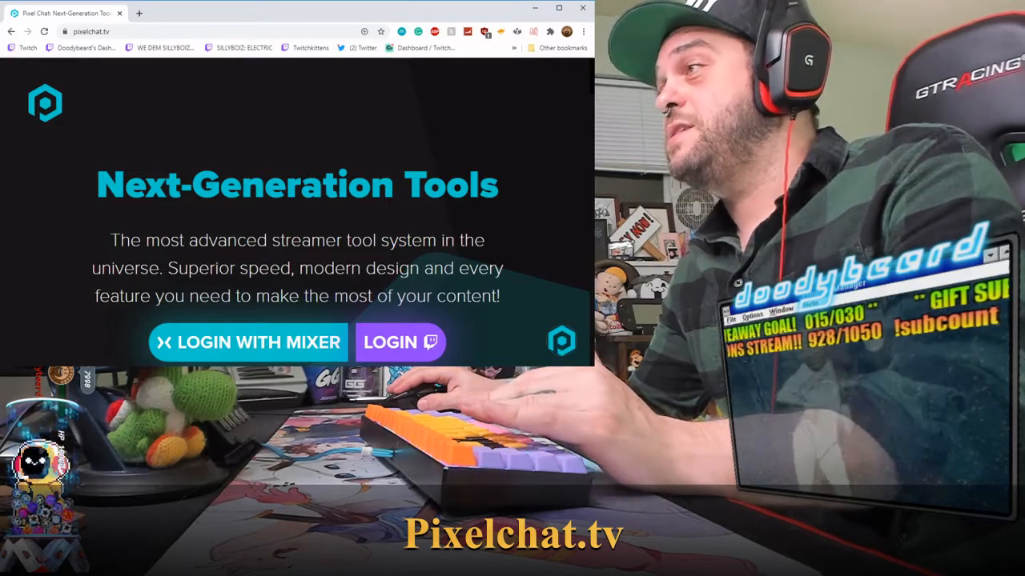
Step: Log in with the Twitch account to reach the Home dashboard with the Now Playing overlay
click(401, 343)
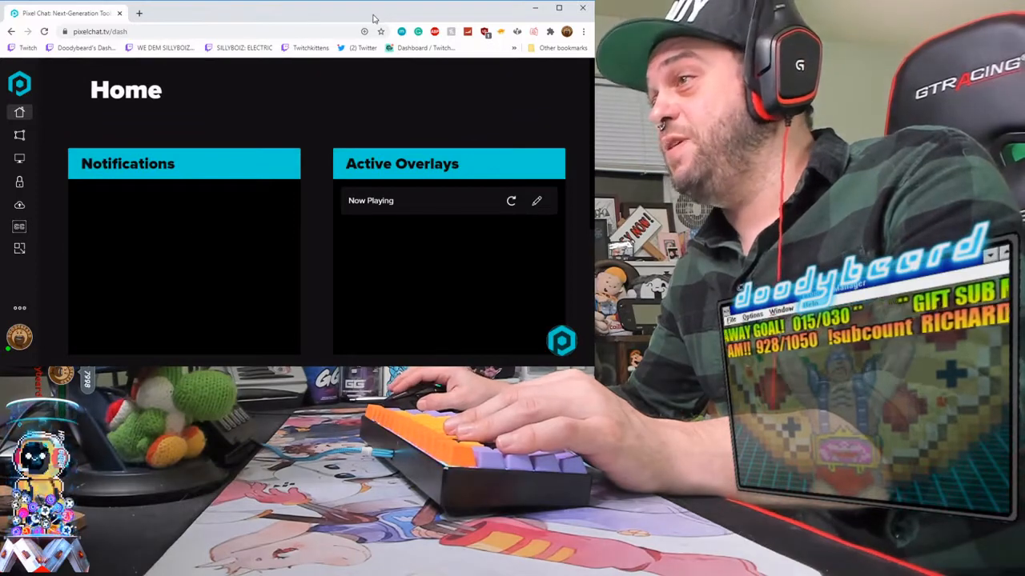
Step: Browse the Overlays page catalogue of types such as Chat, Shout Out, Captions and Events List
click(20, 134)
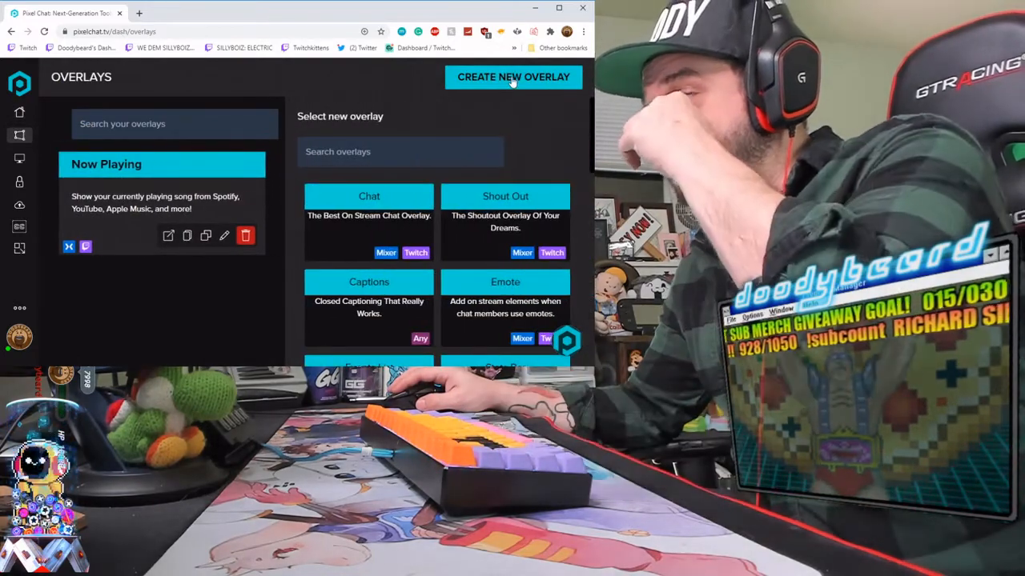
scroll(down, 3)
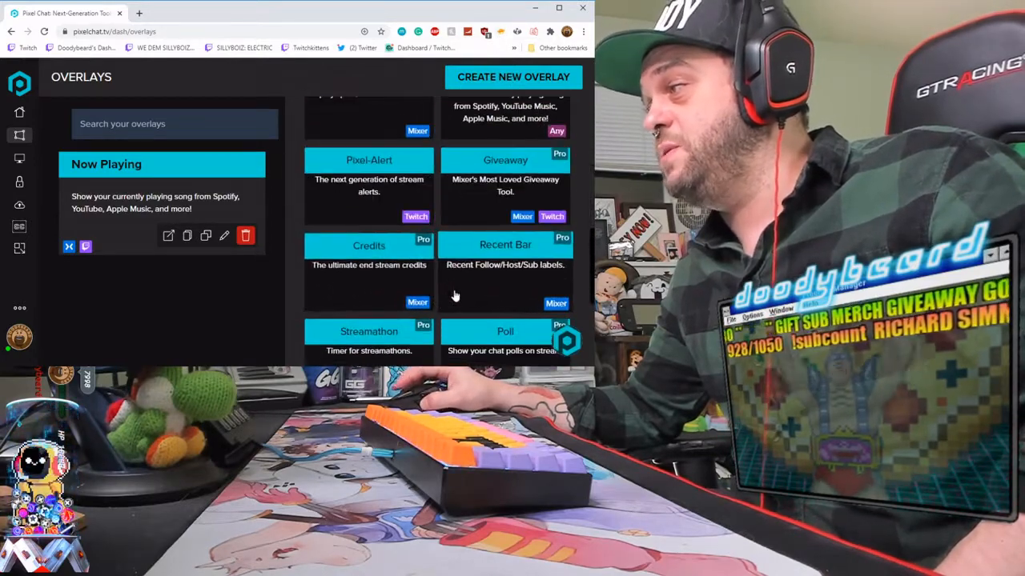
scroll(up, 3)
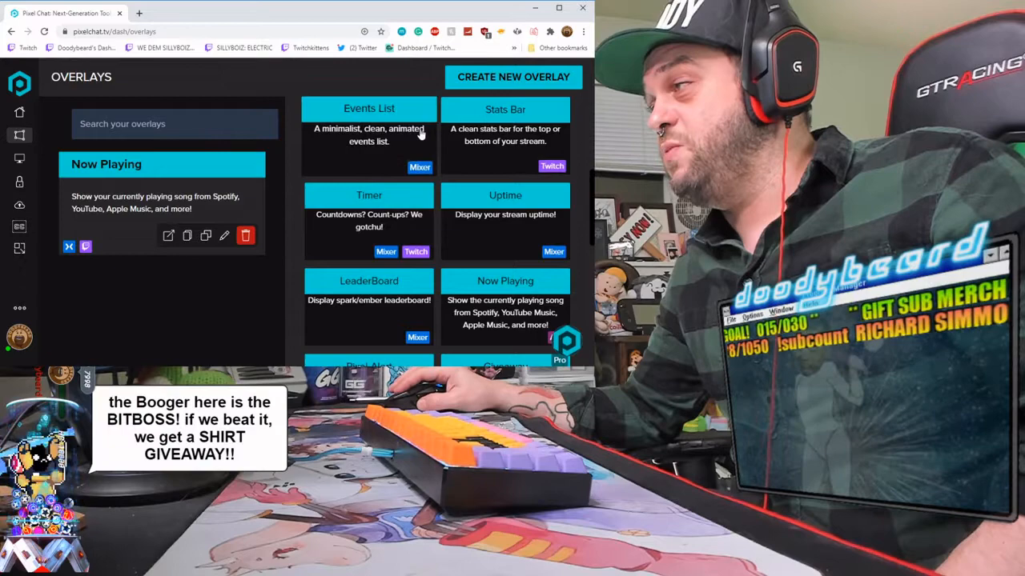
scroll(up, 3)
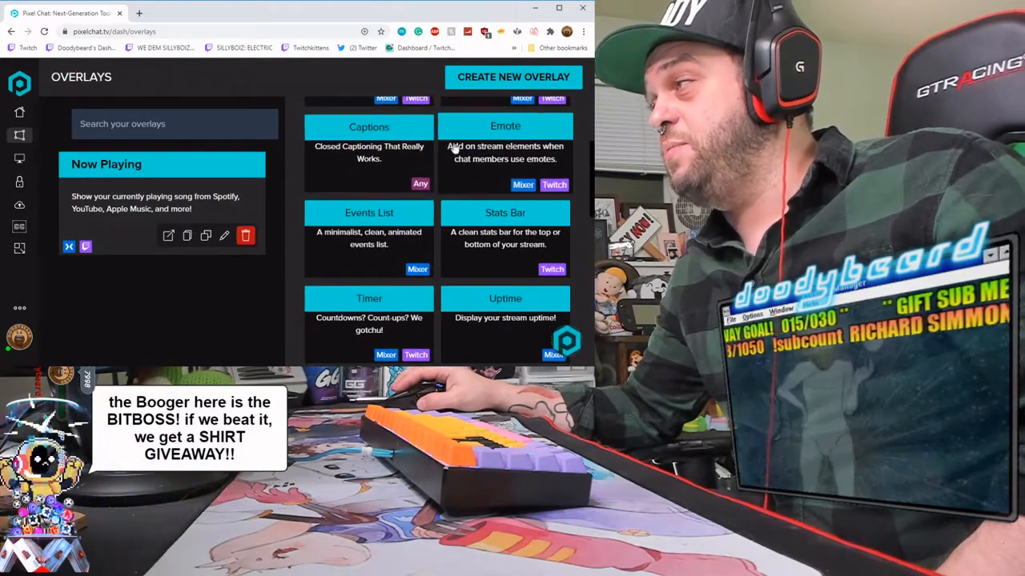
Step: Create a second Now Playing overlay and go into its edit settings
click(230, 235)
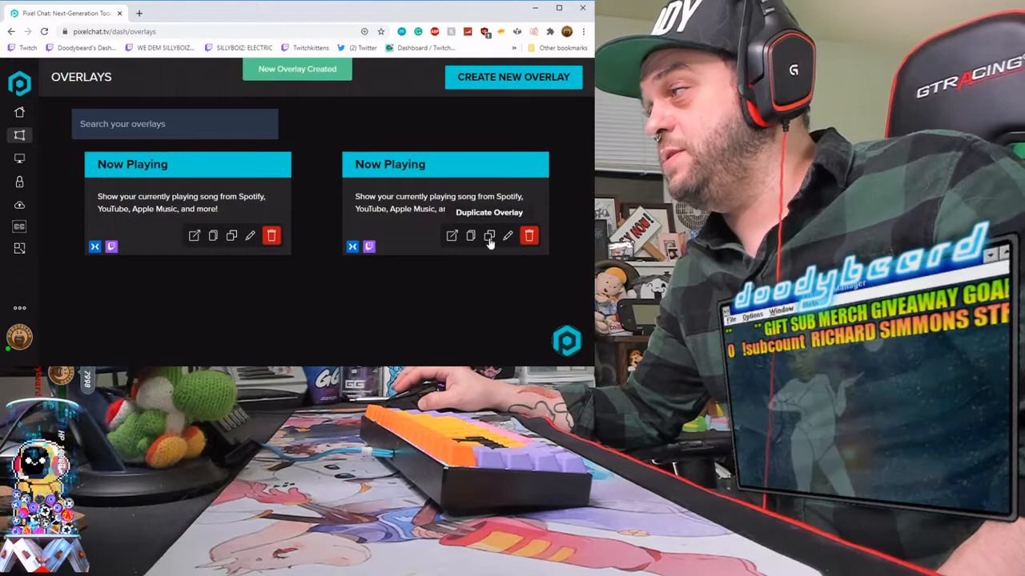
click(507, 235)
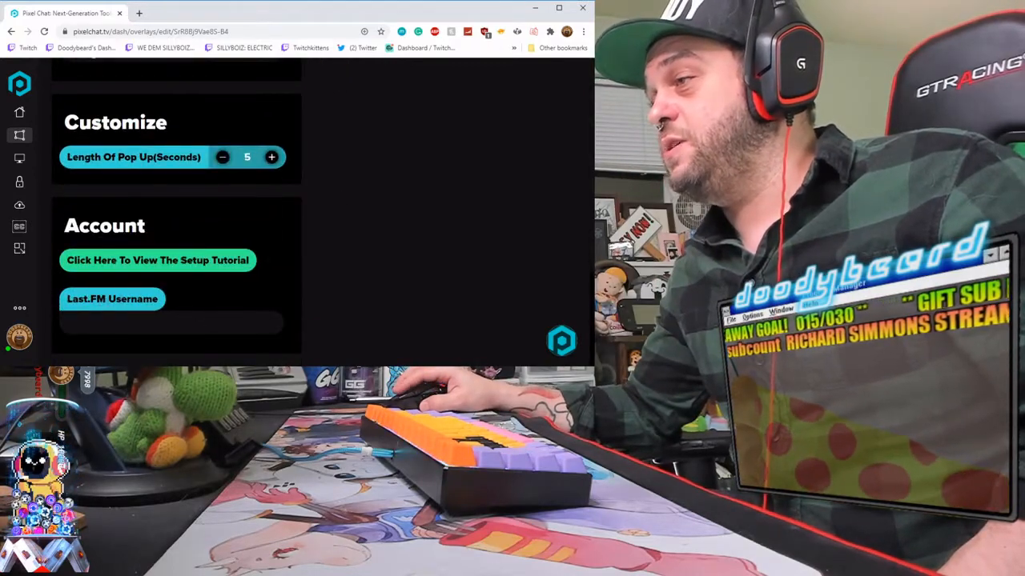
Step: Enable Stay Open All The Time in the Other section, keeping the !song trigger command
scroll(up, 3)
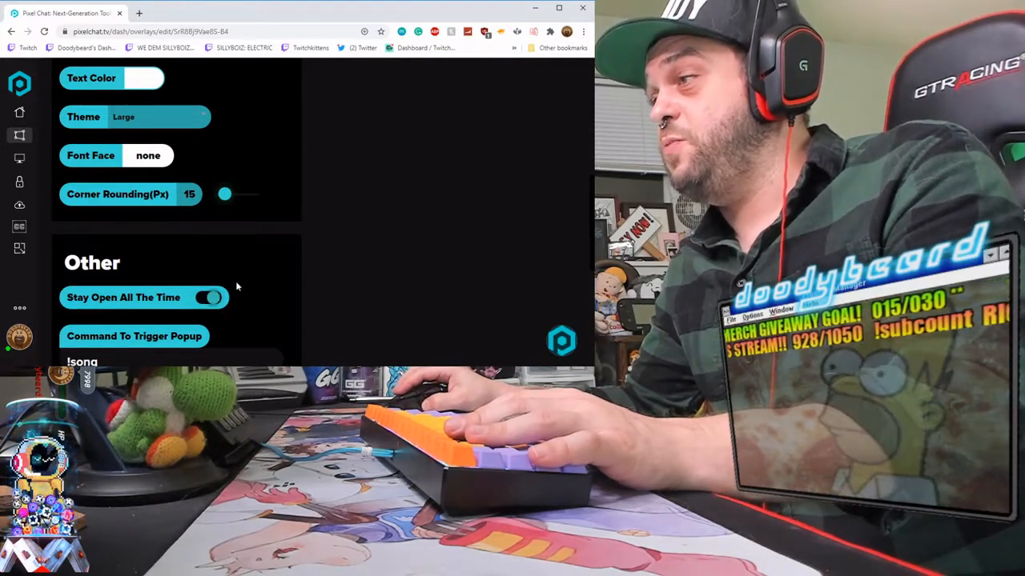
Step: Bring the preview card into view showing "Right Here" by Hyway as the current song
scroll(down, 3)
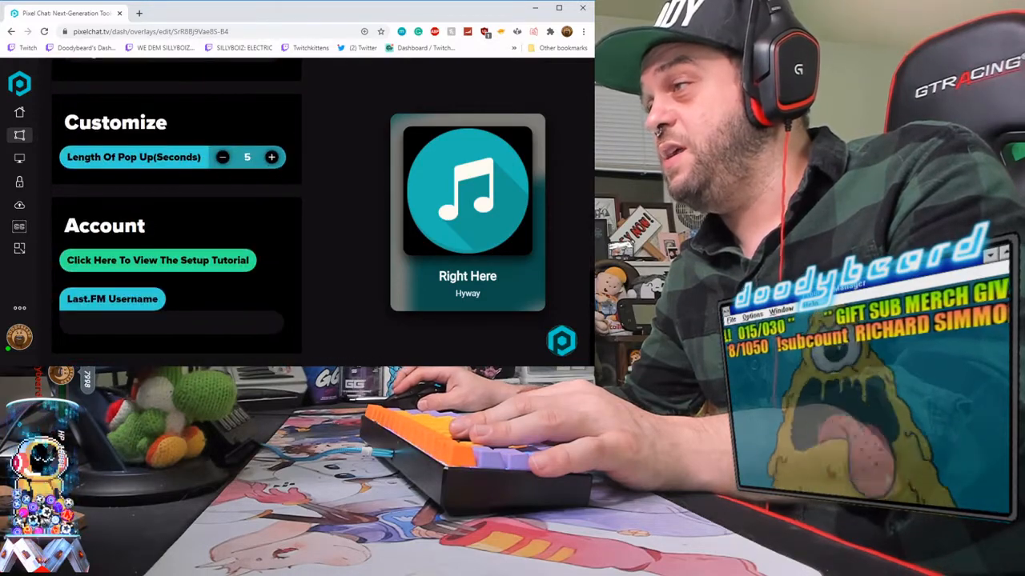